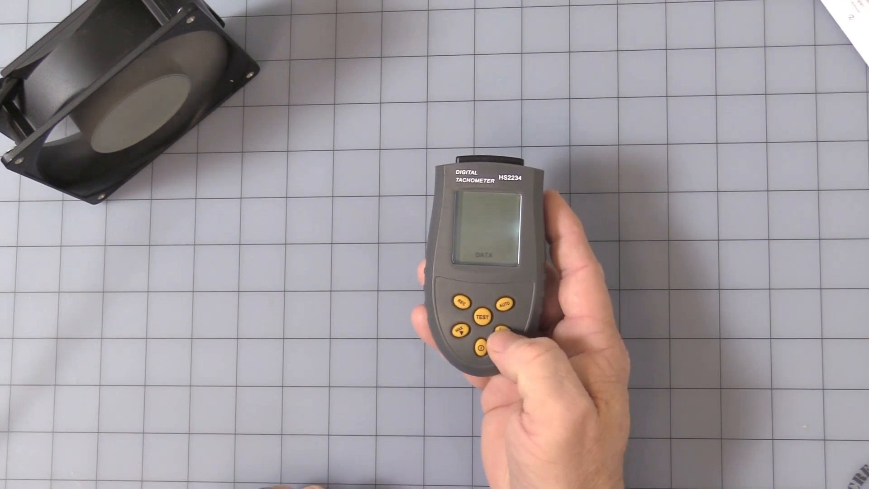
click(483, 345)
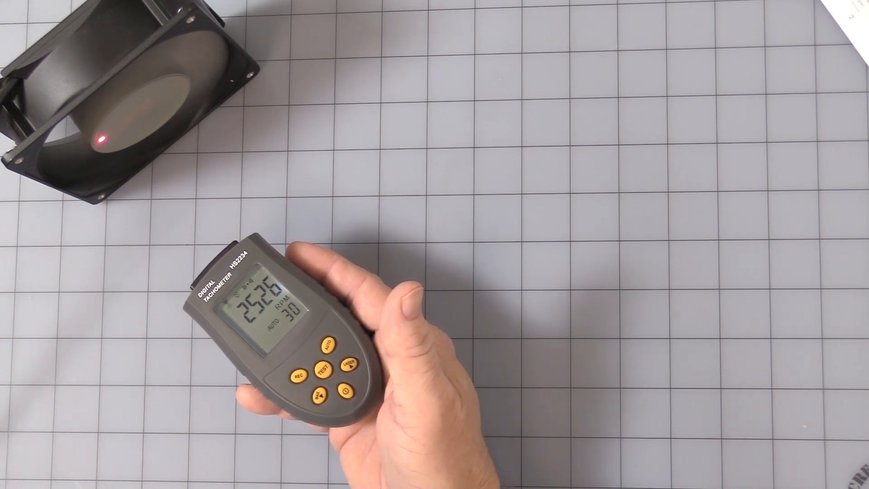
click(300, 372)
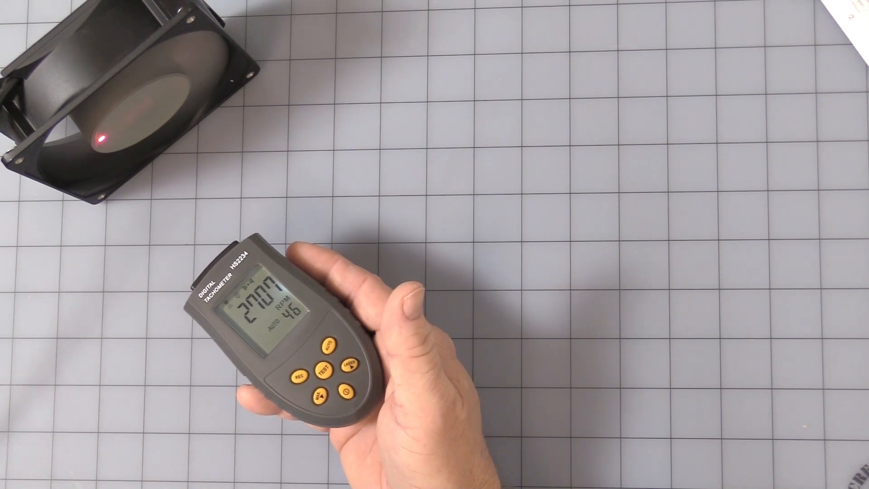
click(300, 375)
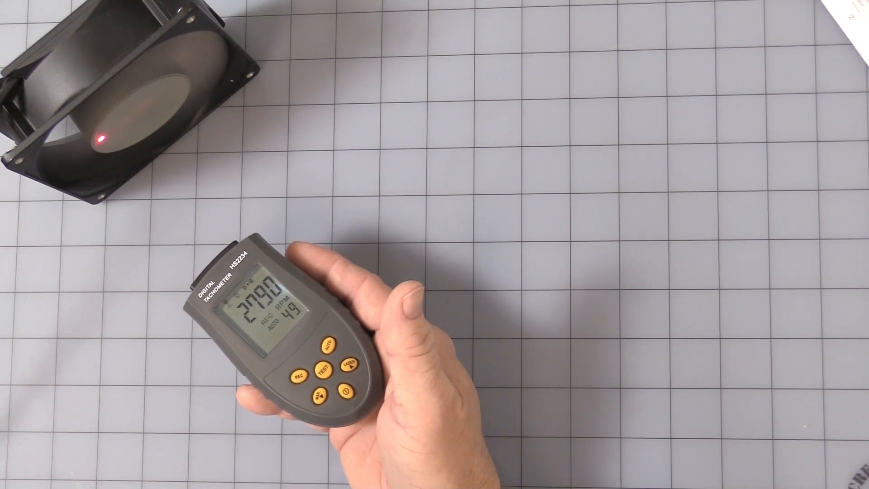